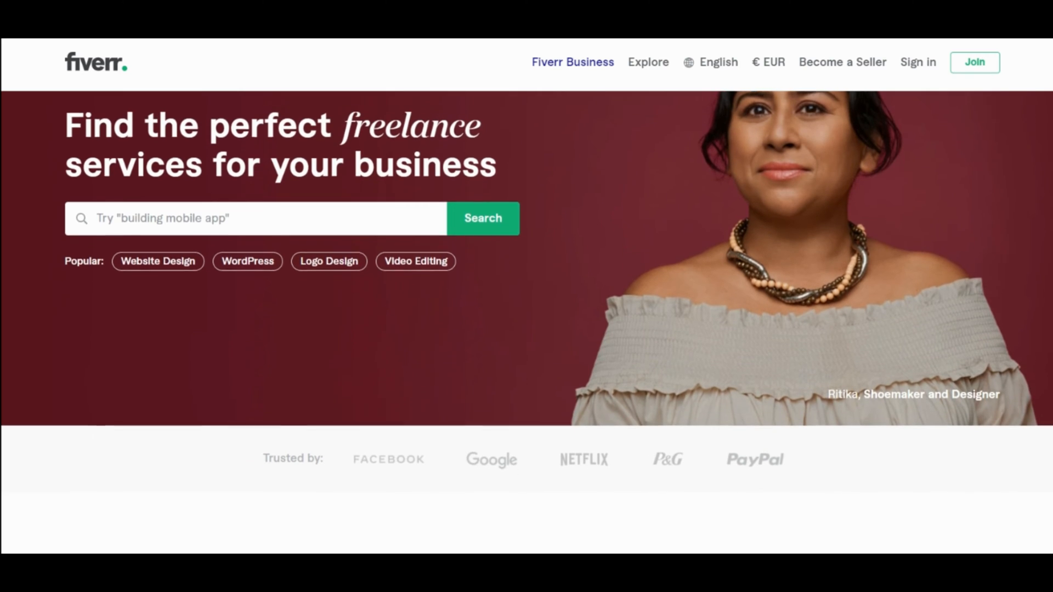
pyautogui.scroll(-3)
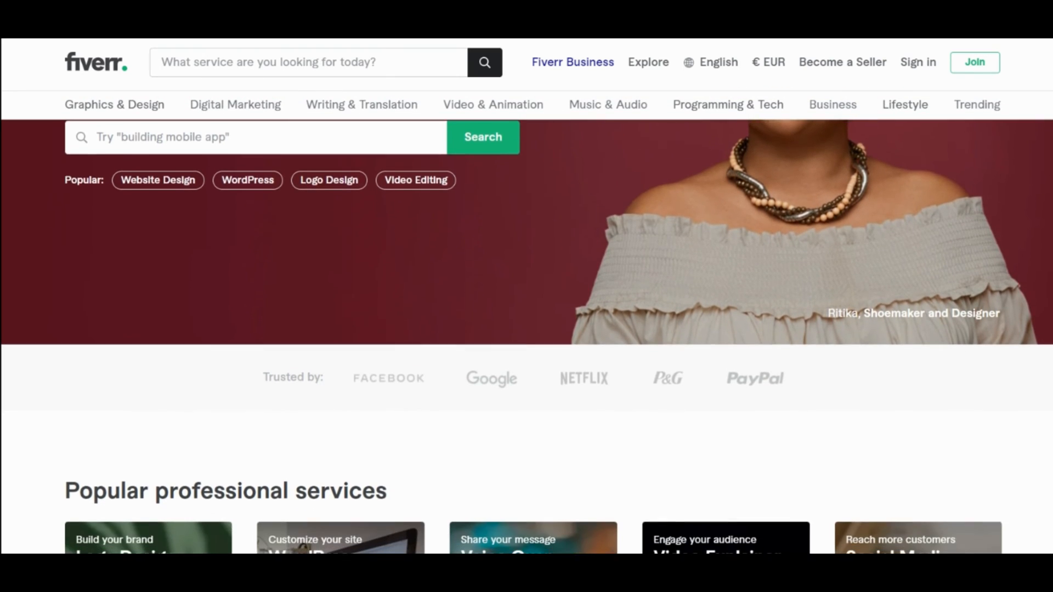
pyautogui.scroll(-3)
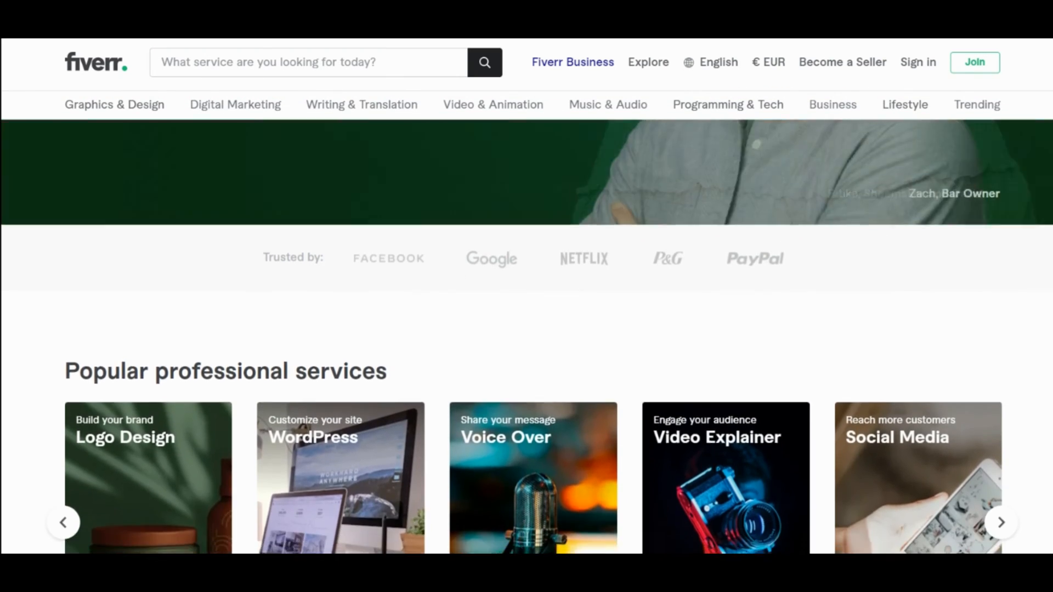
pyautogui.scroll(-3)
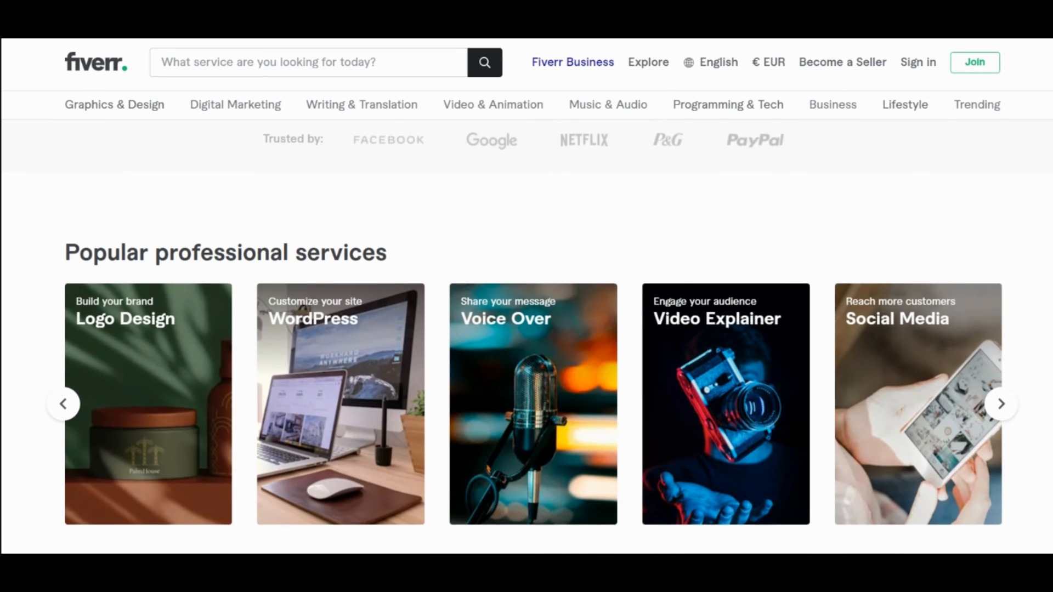
pyautogui.scroll(-3)
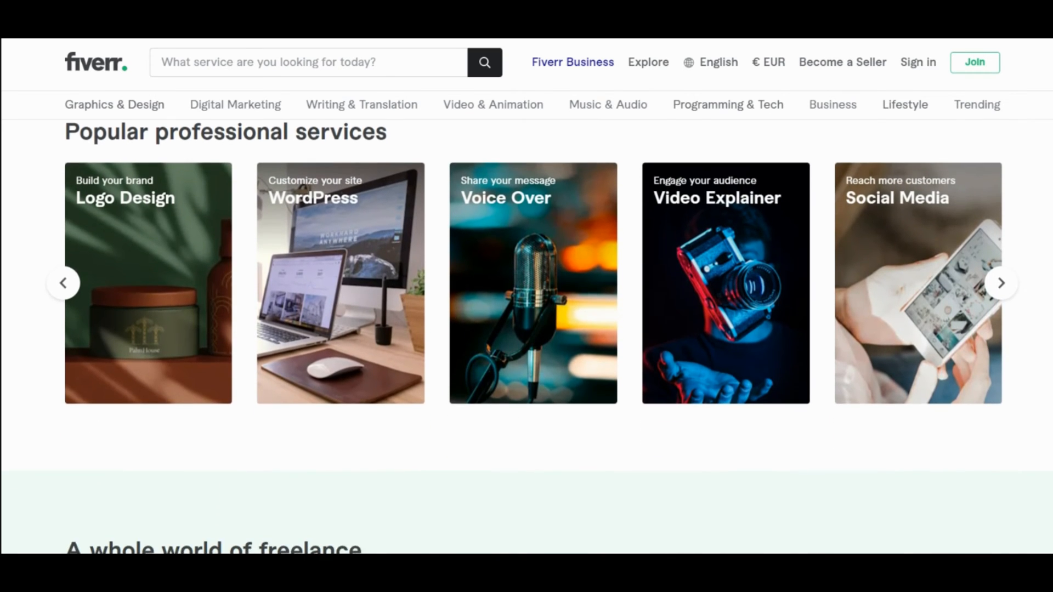
pyautogui.scroll(-3)
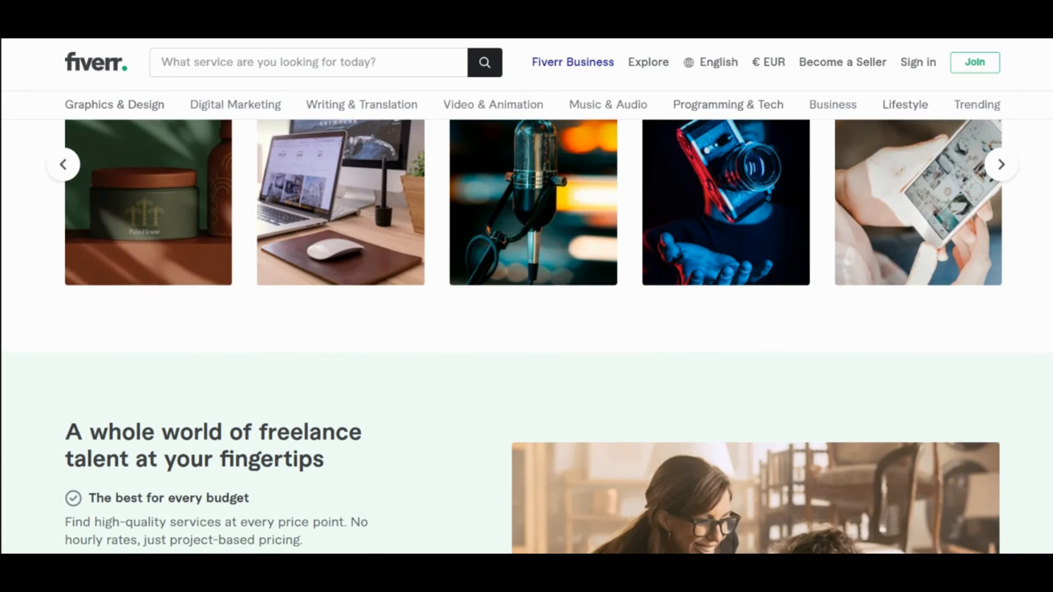
pyautogui.scroll(-3)
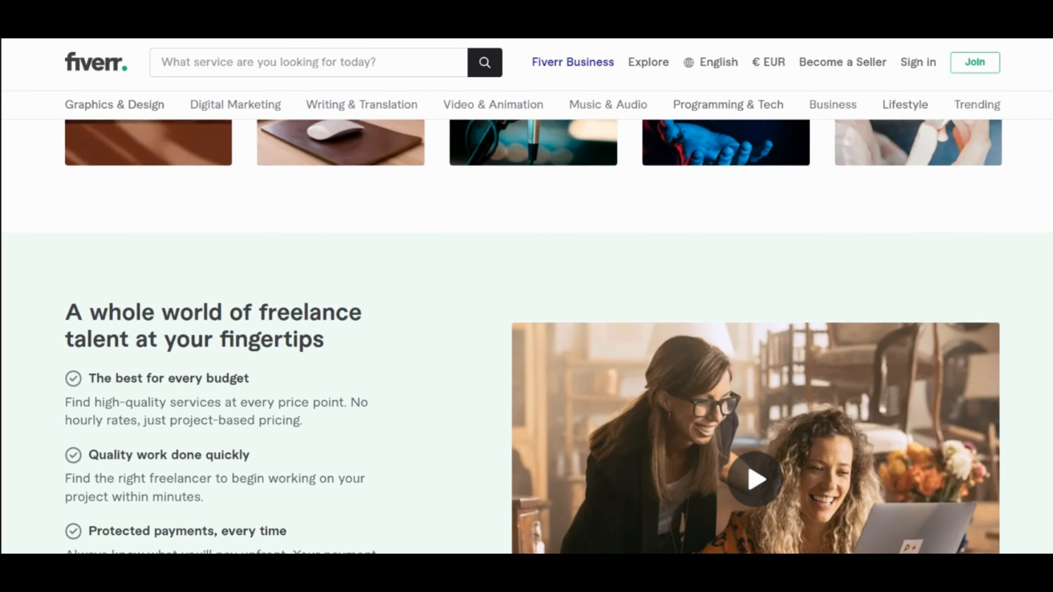
pyautogui.scroll(-3)
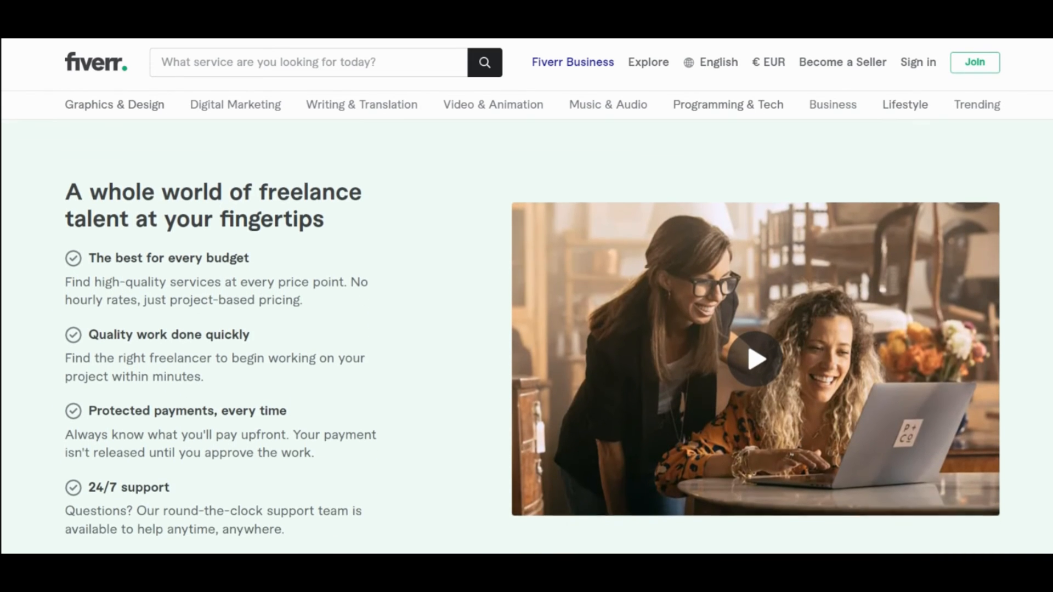
pyautogui.scroll(-3)
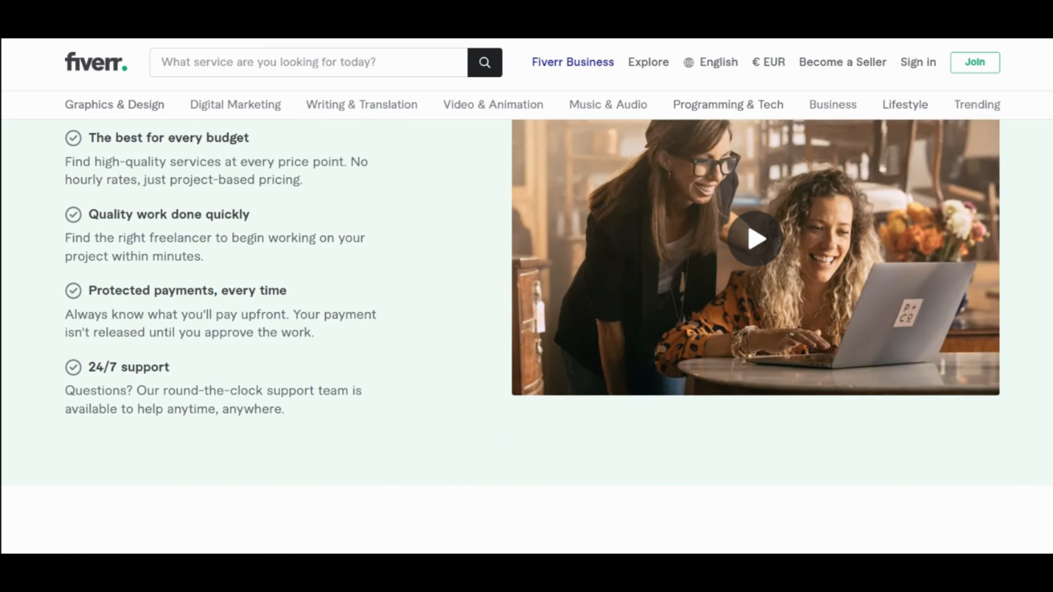
pyautogui.scroll(-3)
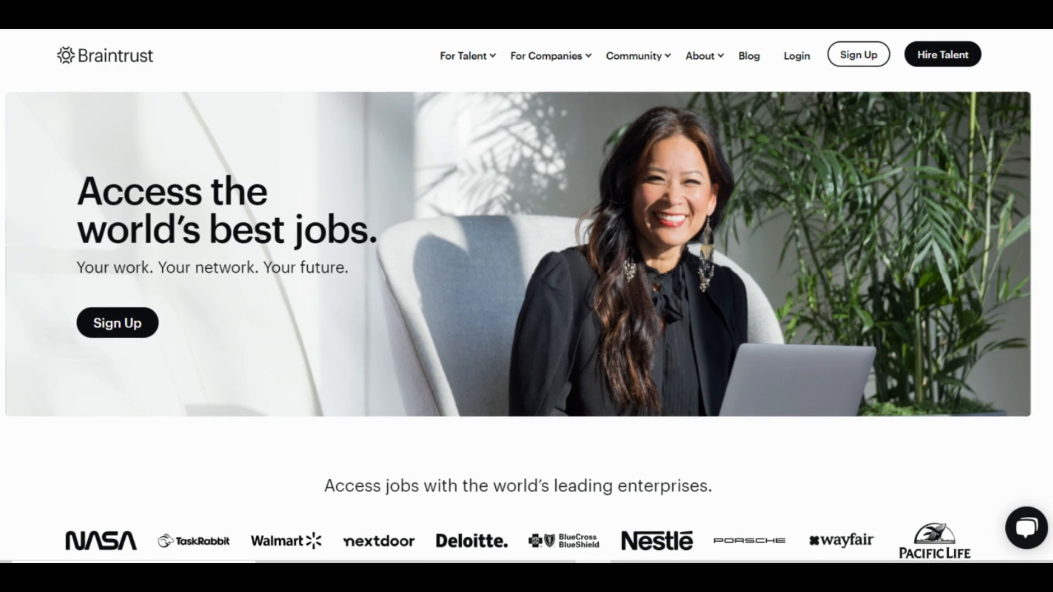
pyautogui.scroll(3)
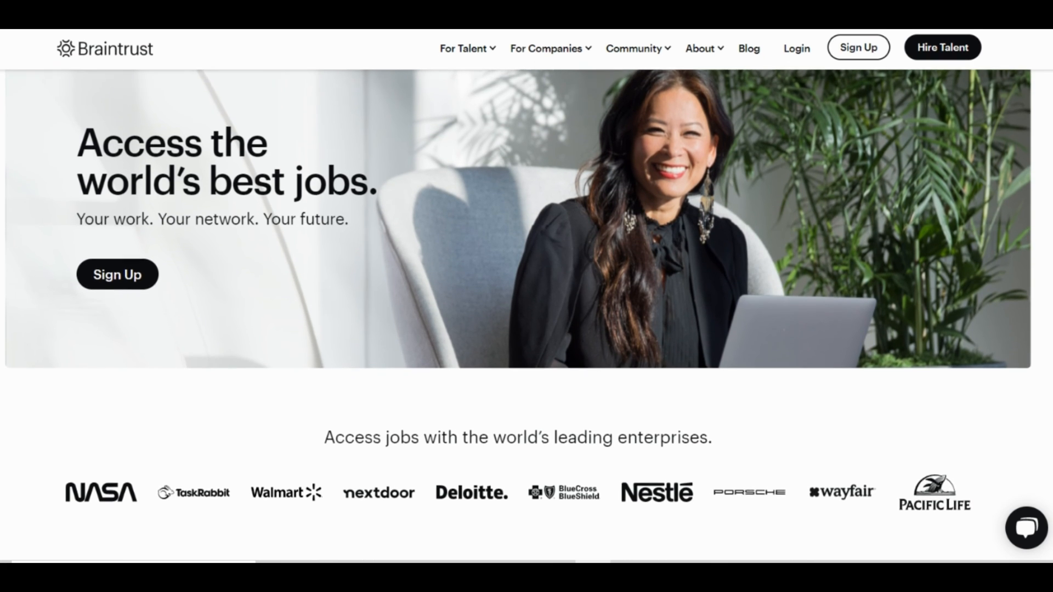
pyautogui.scroll(-3)
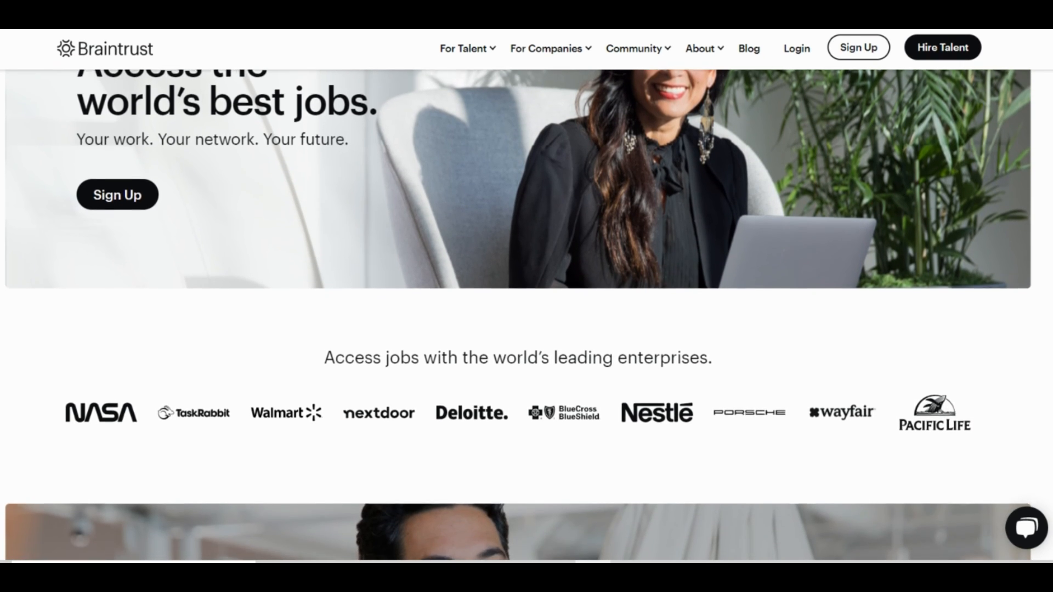
pyautogui.scroll(-3)
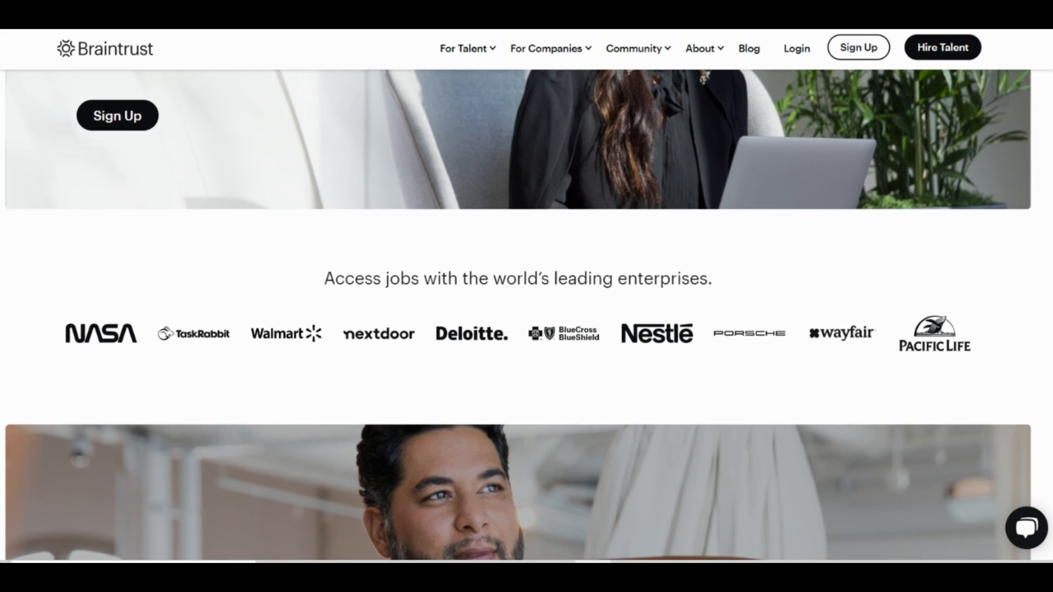